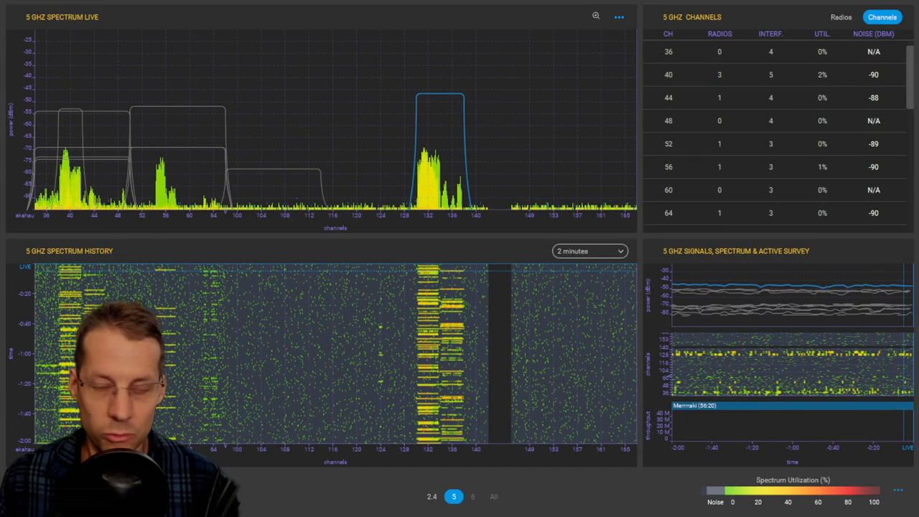
# Switch to the 2.4 GHz band to review its views, then return to 5 GHz.
pyautogui.click(431, 496)
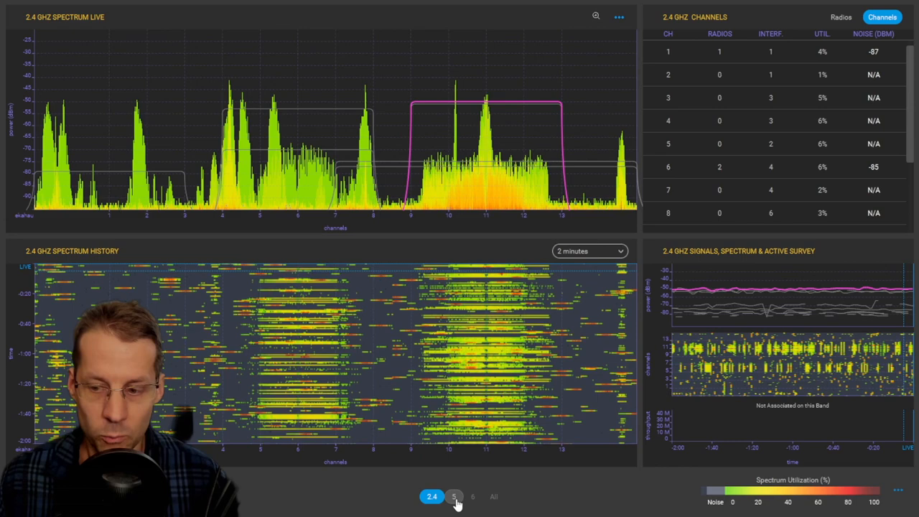
pyautogui.click(454, 496)
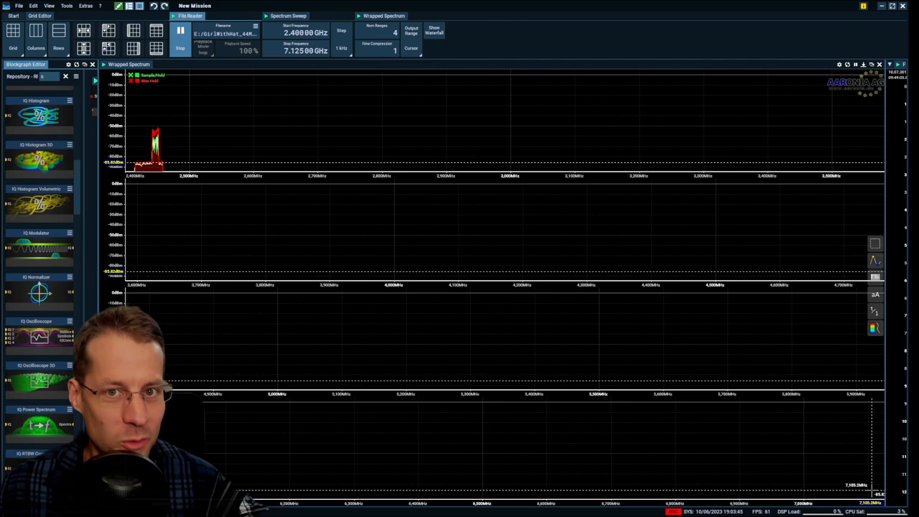
# Turn on Show Waterfall in the Wrapped Spectrum group.
pyautogui.click(434, 31)
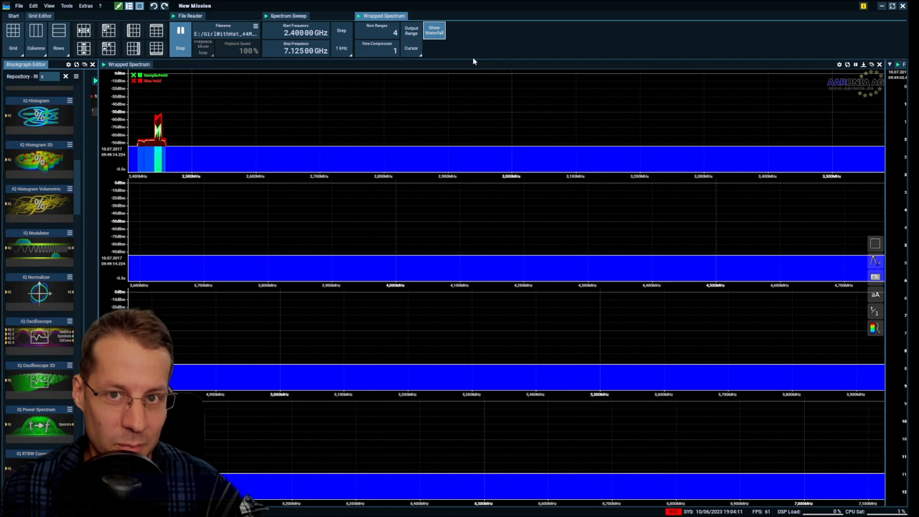
# Replace the sweep Start Frequency value with 9 kHz.
pyautogui.tripleClick(305, 33)
pyautogui.write('9 kHz')
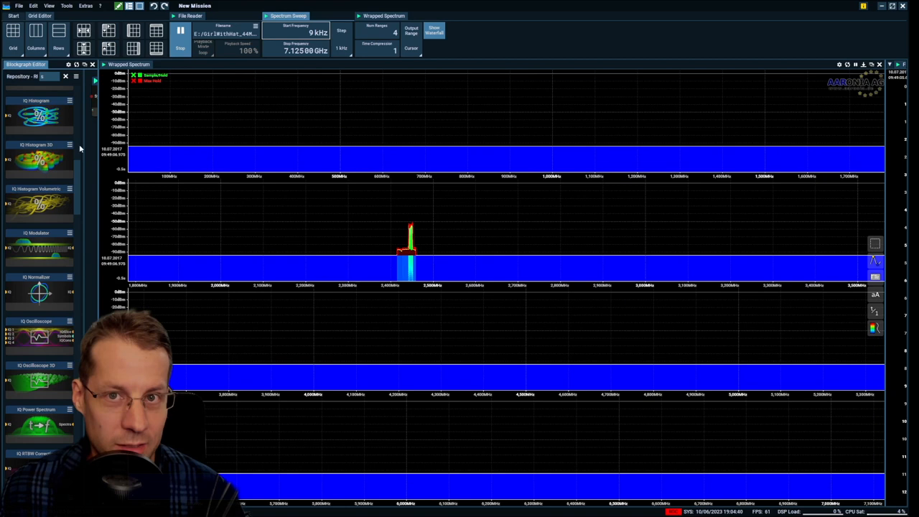
pyautogui.click(107, 138)
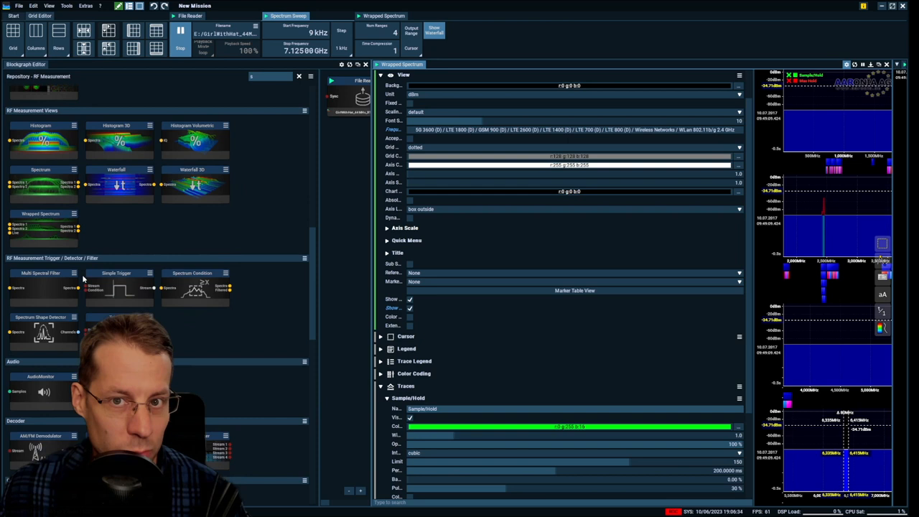
pyautogui.scroll(-3)
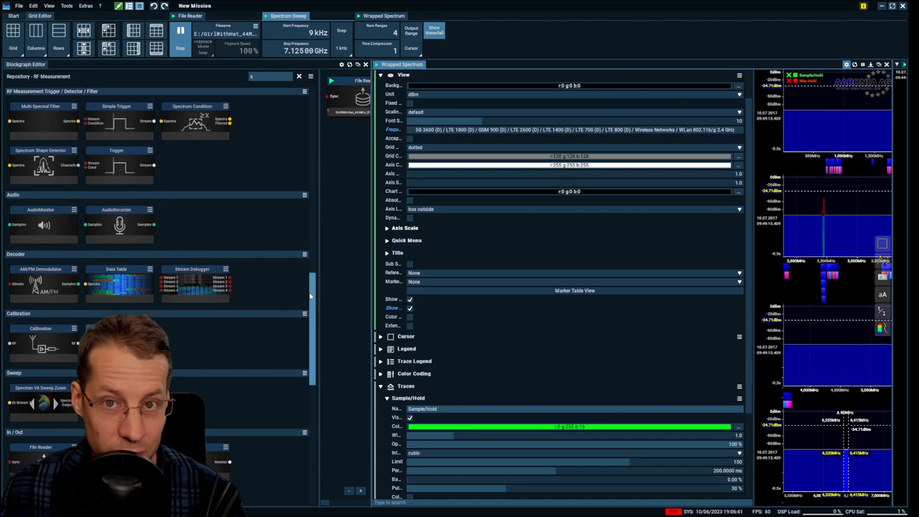
pyautogui.scroll(-3)
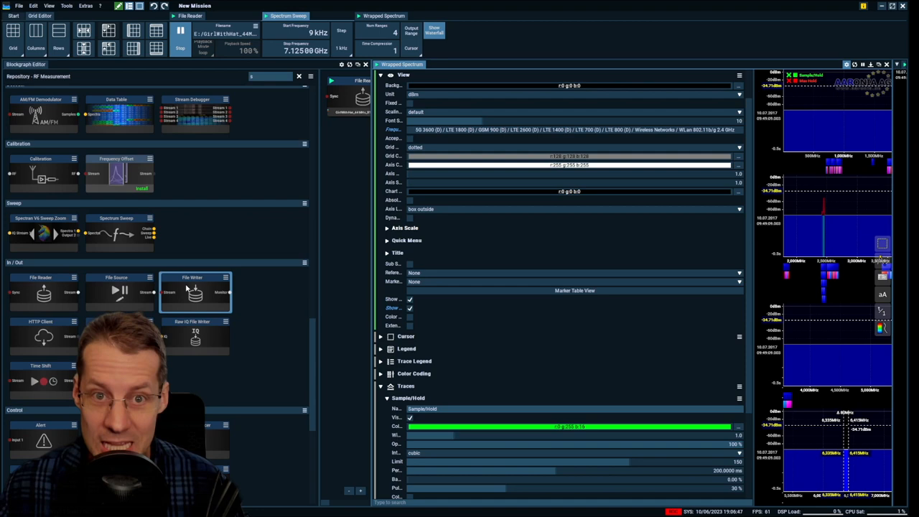